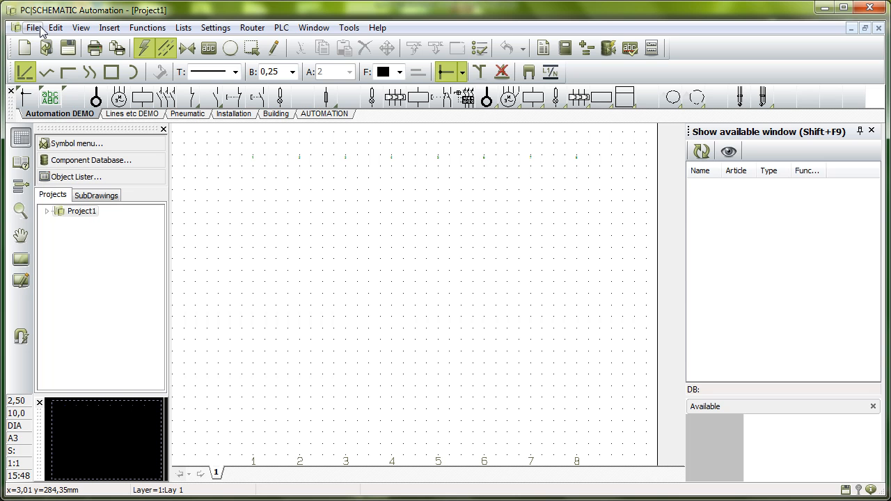
# Create a new project from the PCSstart template
pyautogui.click(33, 27)
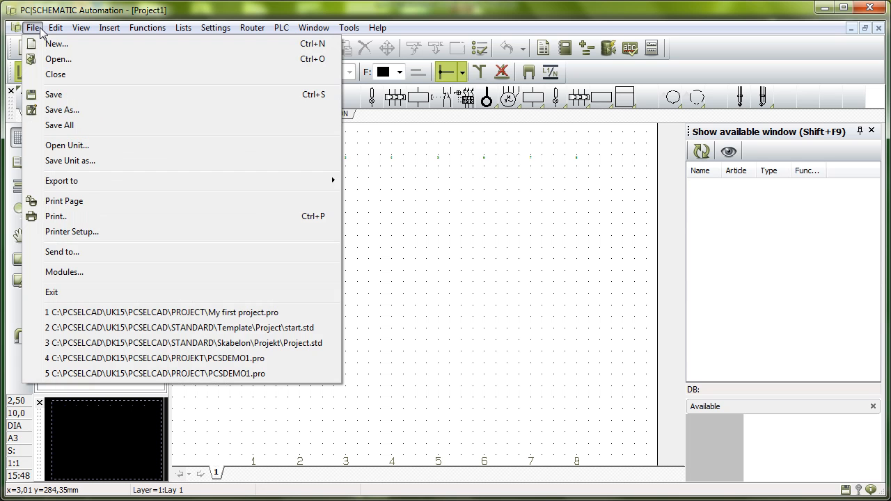
pyautogui.click(56, 44)
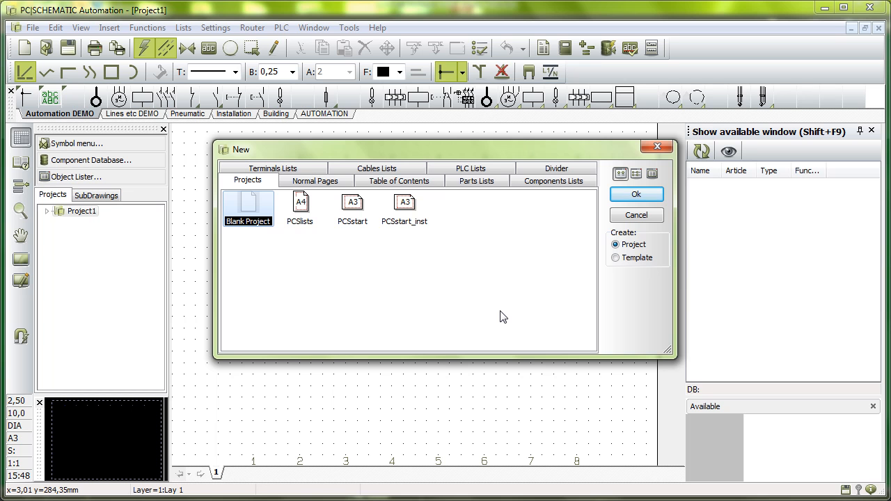
pyautogui.moveTo(354, 233)
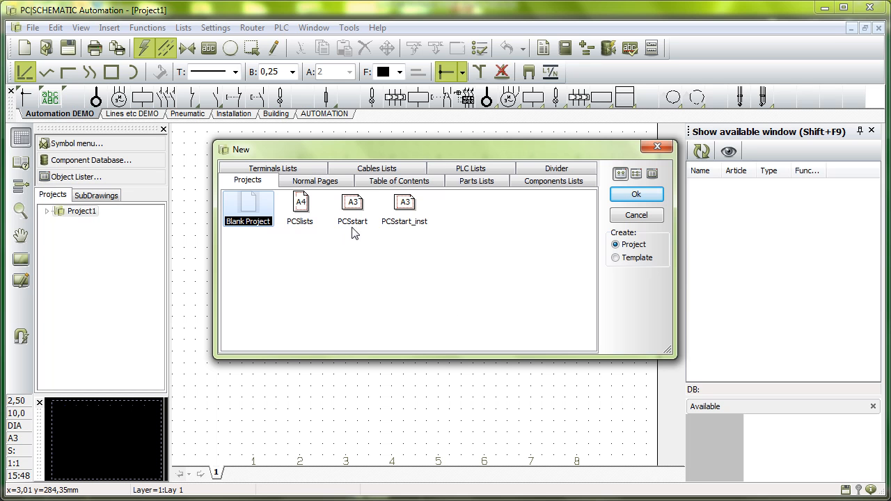
pyautogui.click(635, 194)
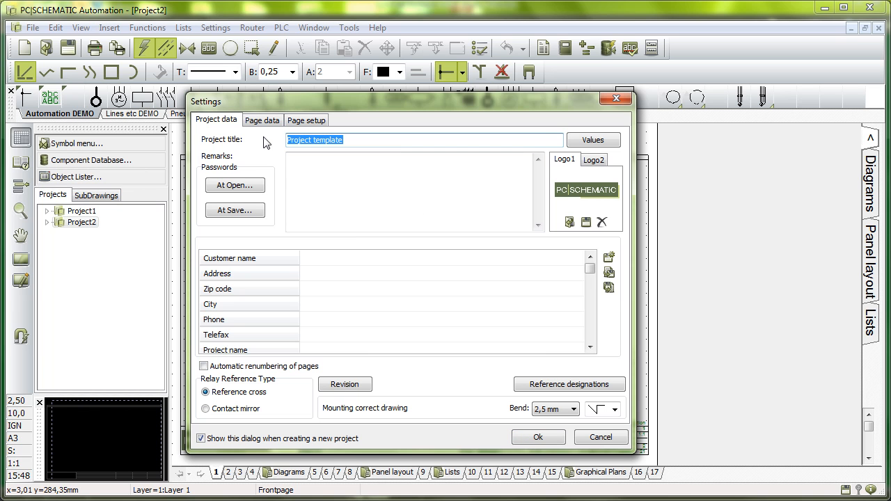
# Enter 'My first project' as project title and 'Smith & Jones's Machinery' as customer name
pyautogui.write('My firsr')
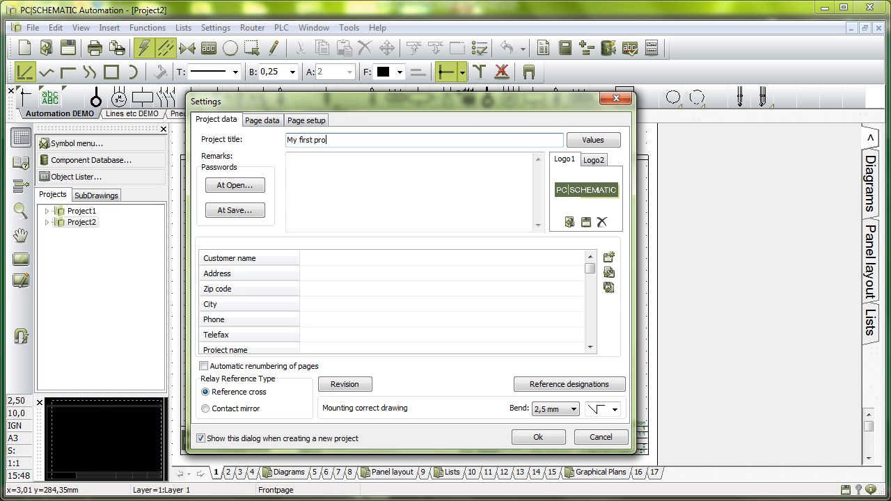
pyautogui.write('ject')
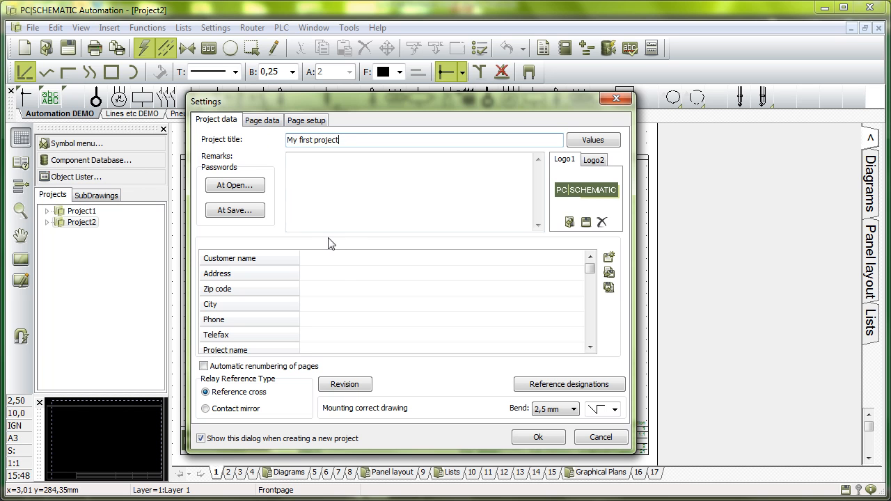
pyautogui.write("Smith & Jones's Machinery")
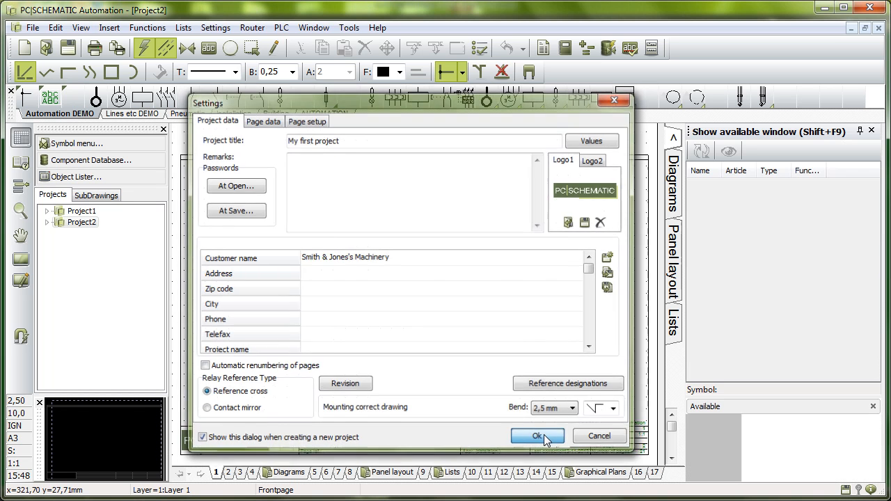
# Confirm the Settings dialog to apply the project title and customer to the front page
pyautogui.click(536, 436)
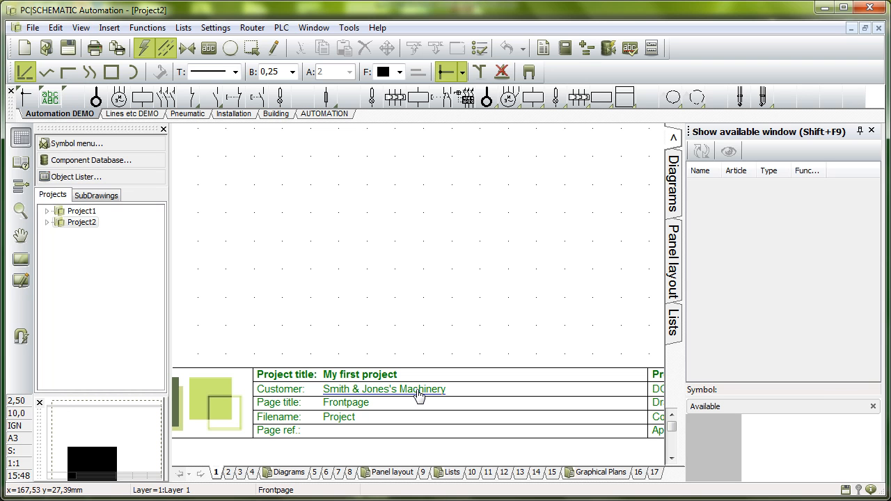
pyautogui.moveTo(437, 292)
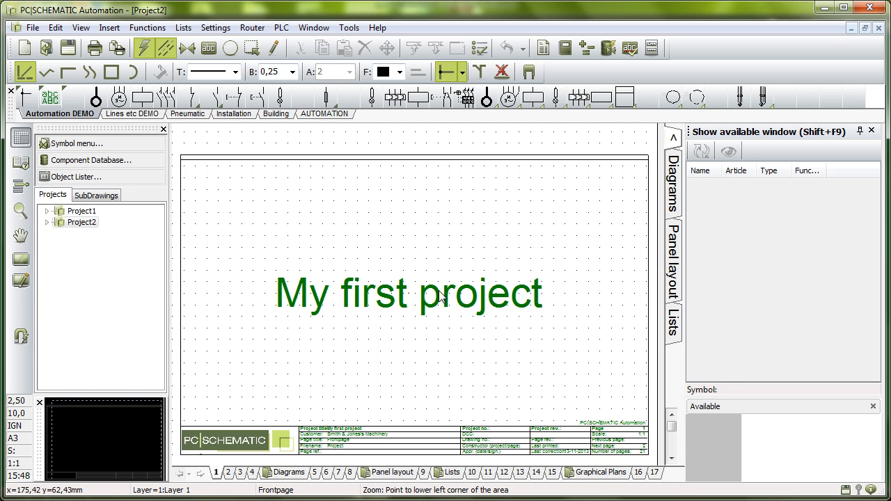
pyautogui.moveTo(361, 393)
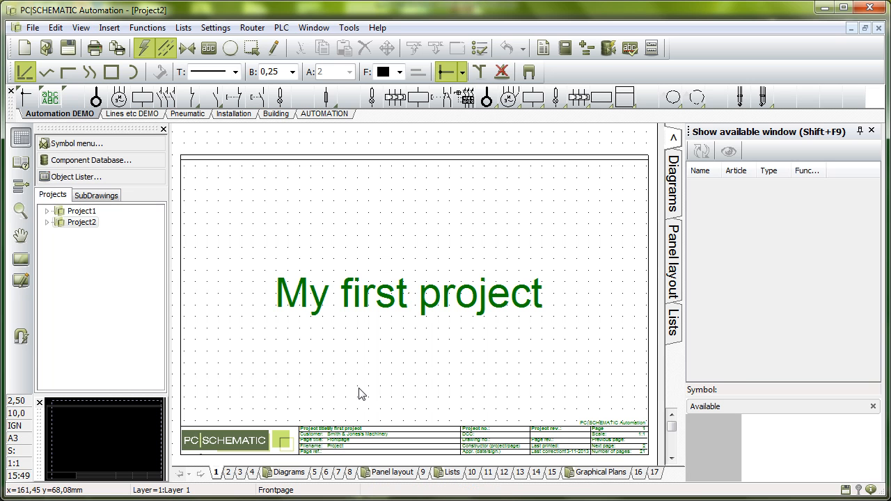
pyautogui.moveTo(254, 456)
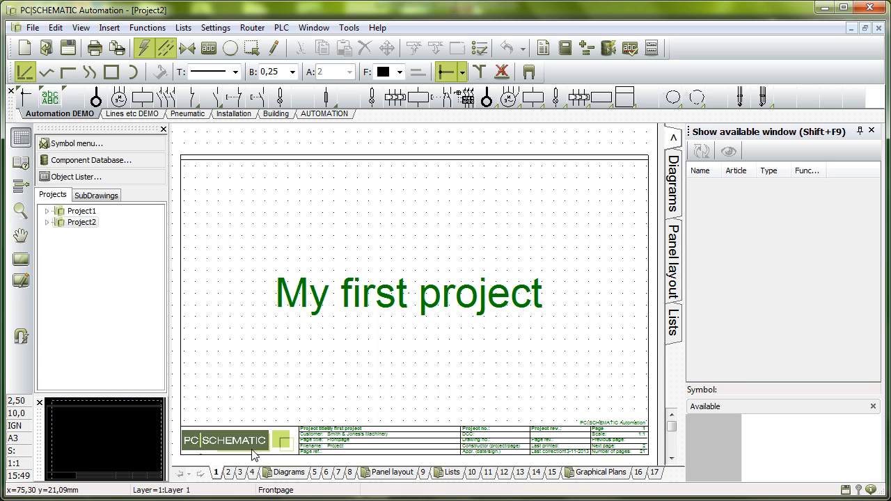
# Browse pages 2, 9 and 10, then settle on diagram page 6
pyautogui.click(228, 472)
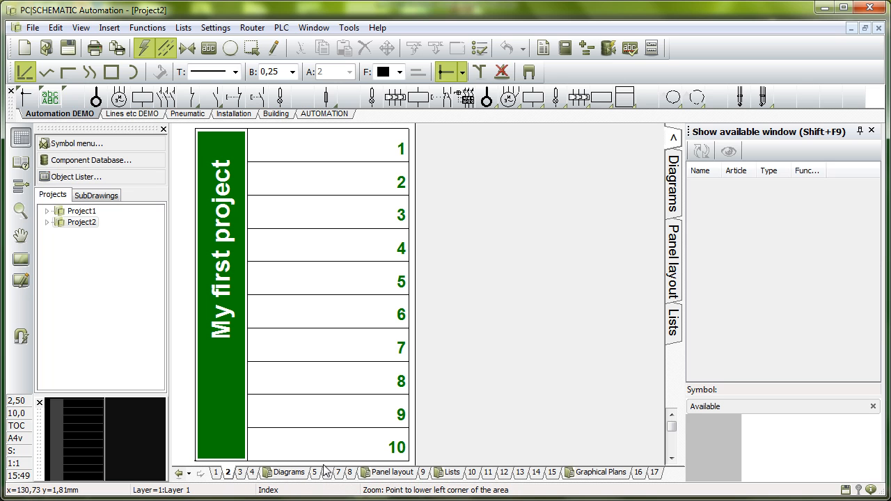
pyautogui.click(335, 472)
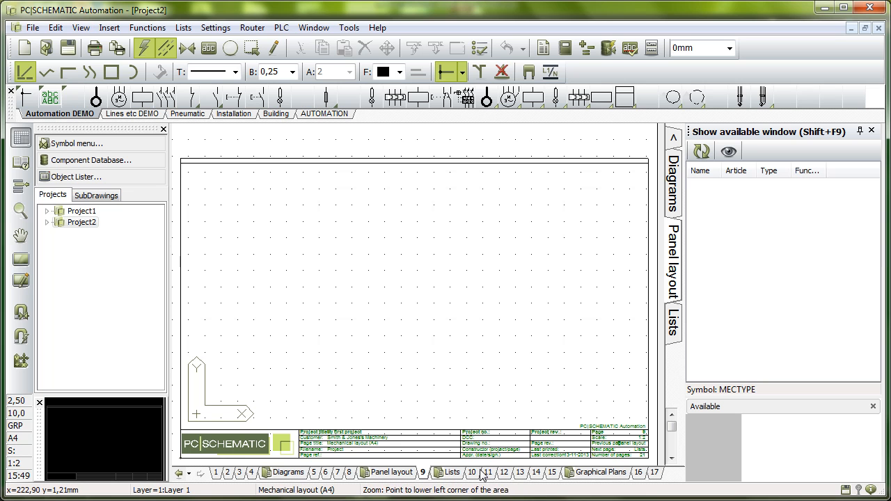
pyautogui.click(472, 473)
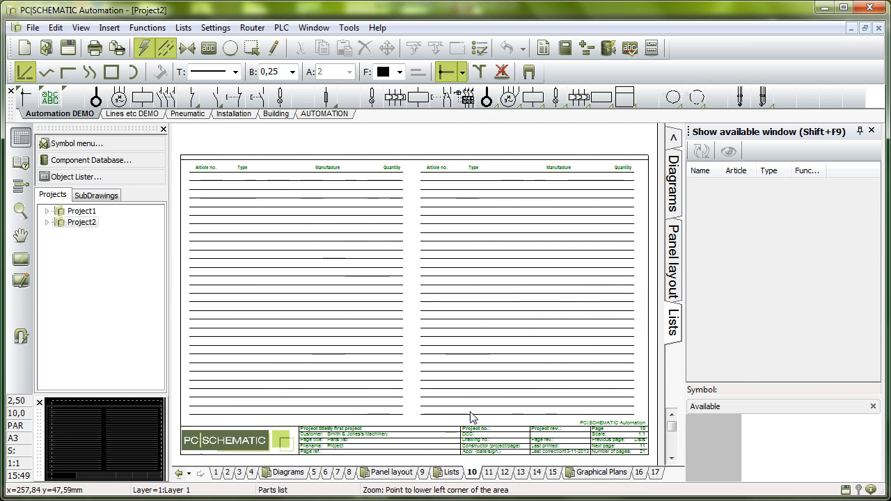
pyautogui.click(325, 473)
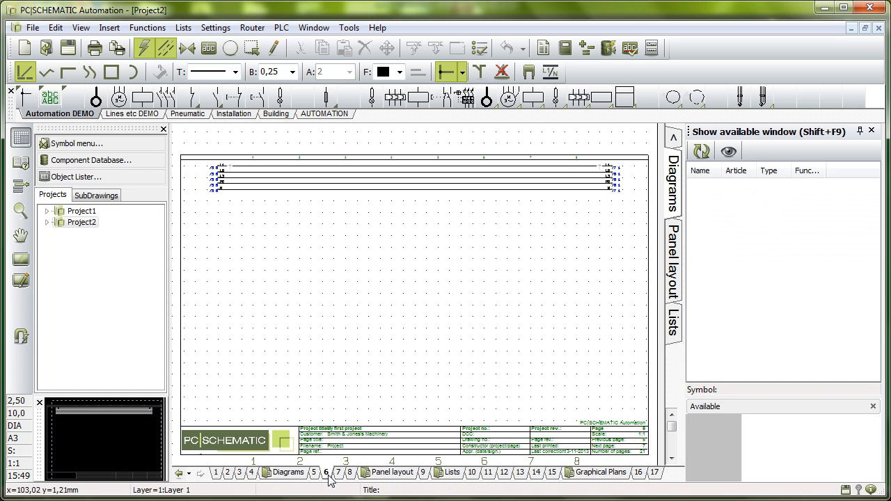